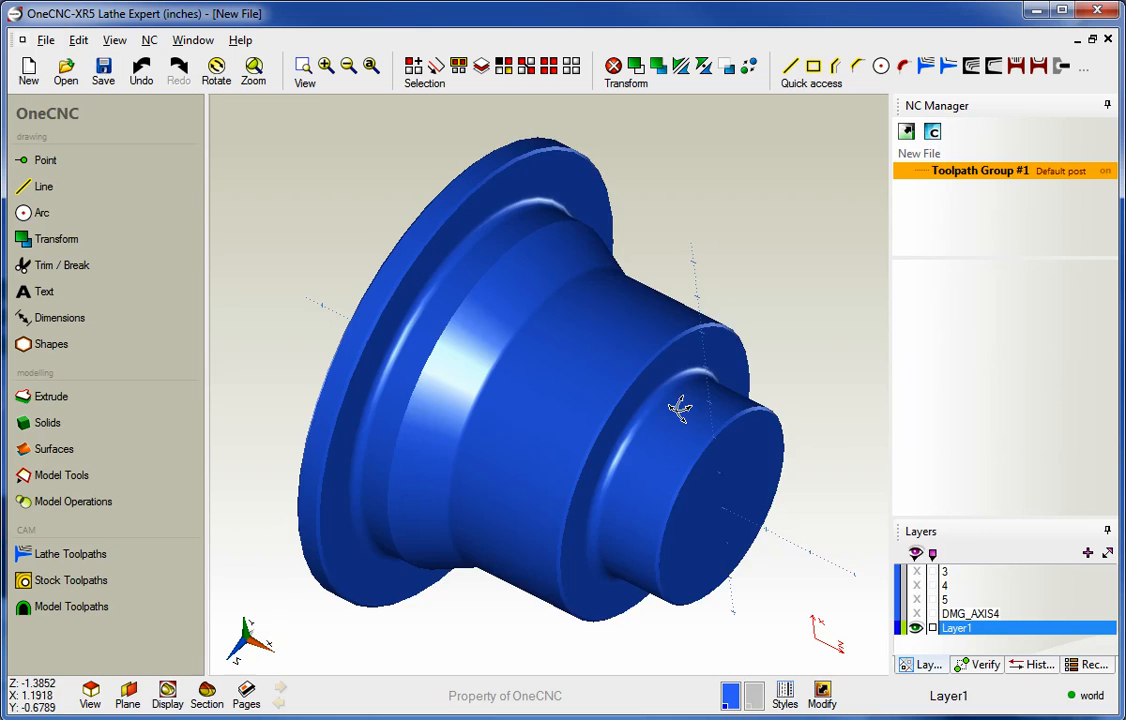
Start a Facing toolpath from Lathe Toolpaths, reaching a turn/face tool at 0.005 feed, 500 RPM
{"action": "left_click_drag", "start_coordinate": [680, 410], "coordinate": [700, 410]}
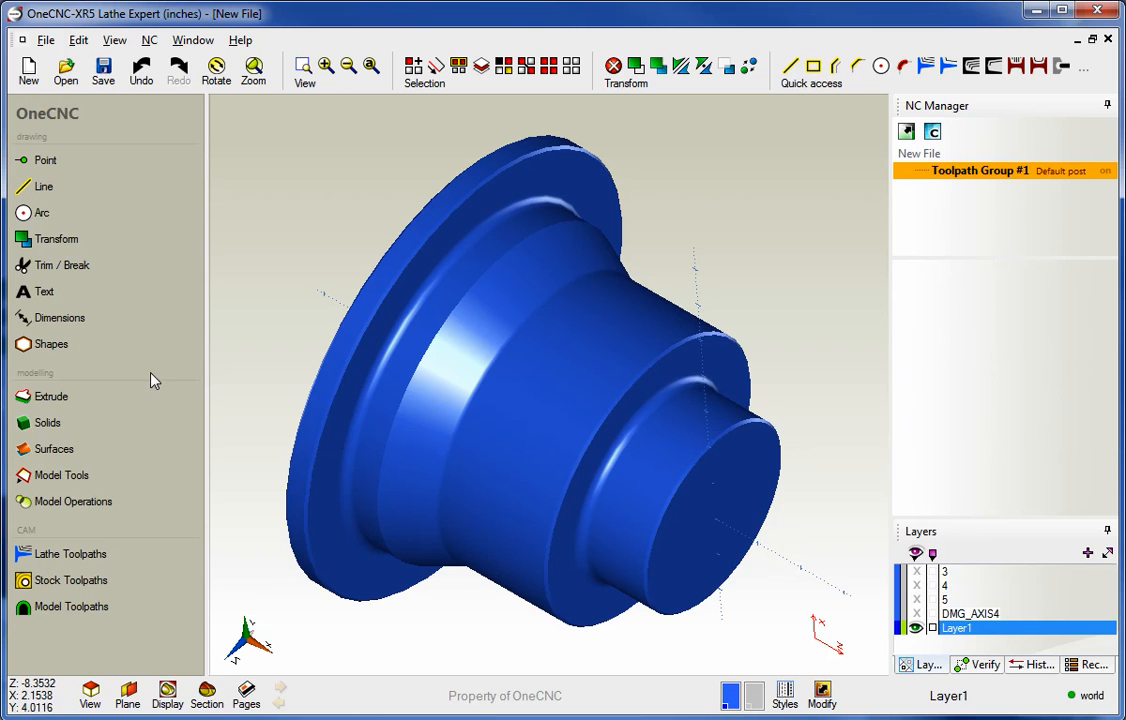
{"action": "left_click", "coordinate": [73, 554]}
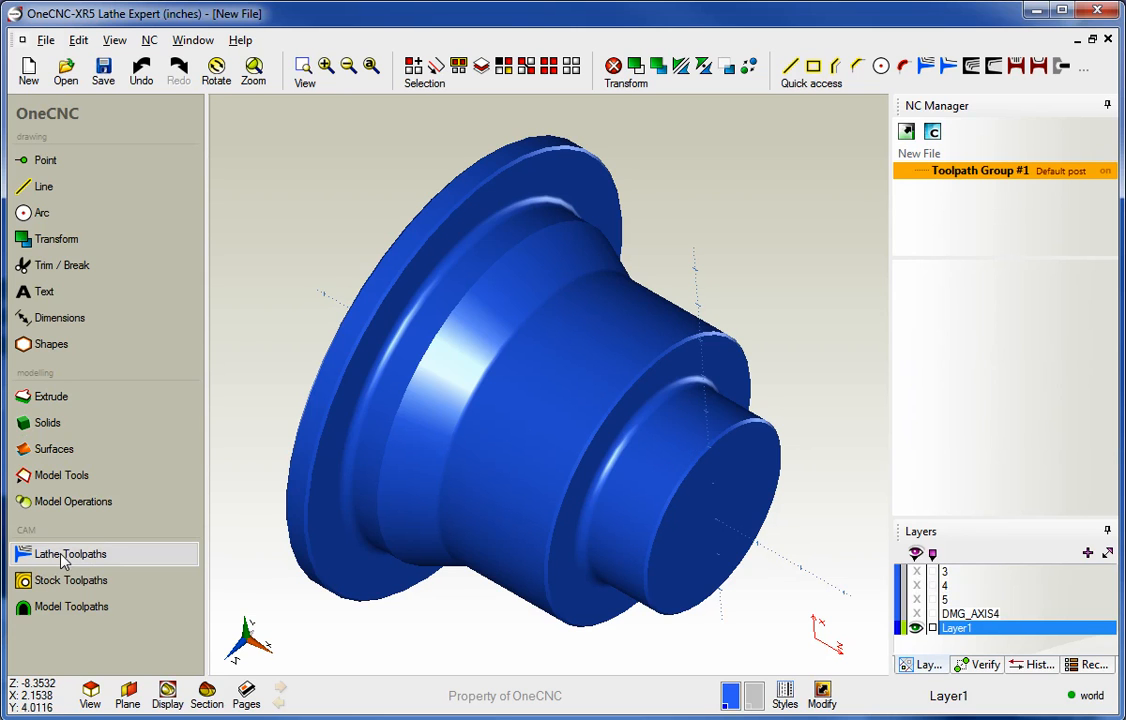
{"action": "left_click", "coordinate": [71, 553]}
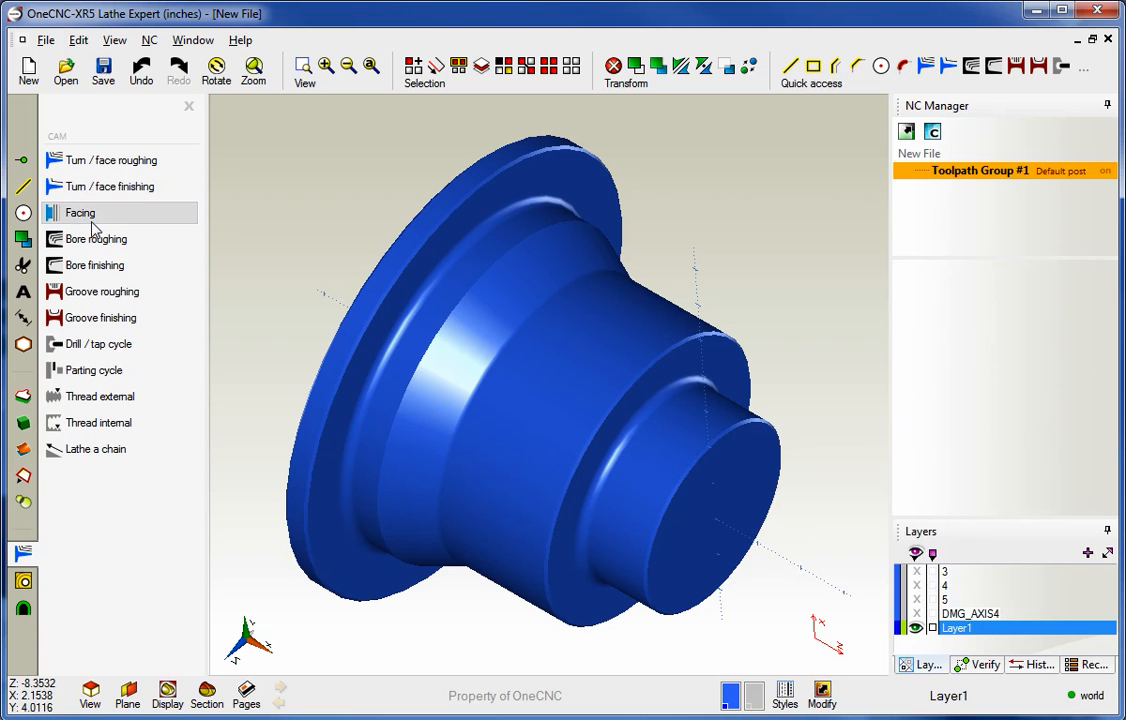
{"action": "left_click", "coordinate": [80, 212]}
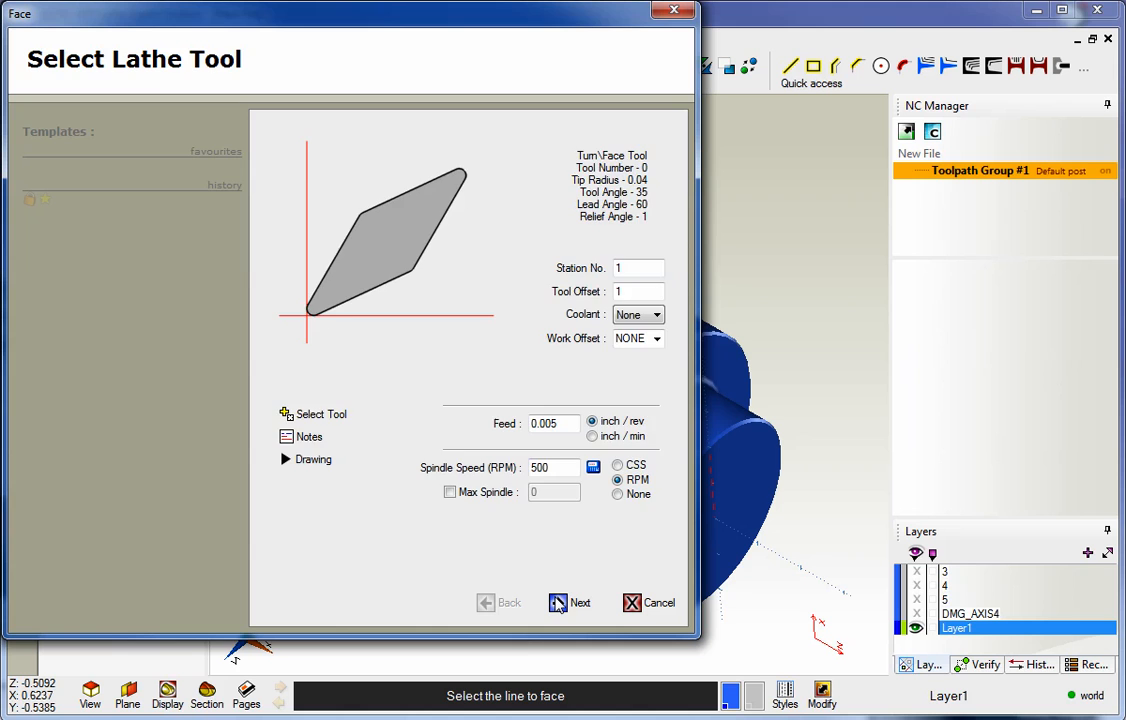
Accept the tool and clearance settings and review the facing options page
{"action": "left_click", "coordinate": [570, 602]}
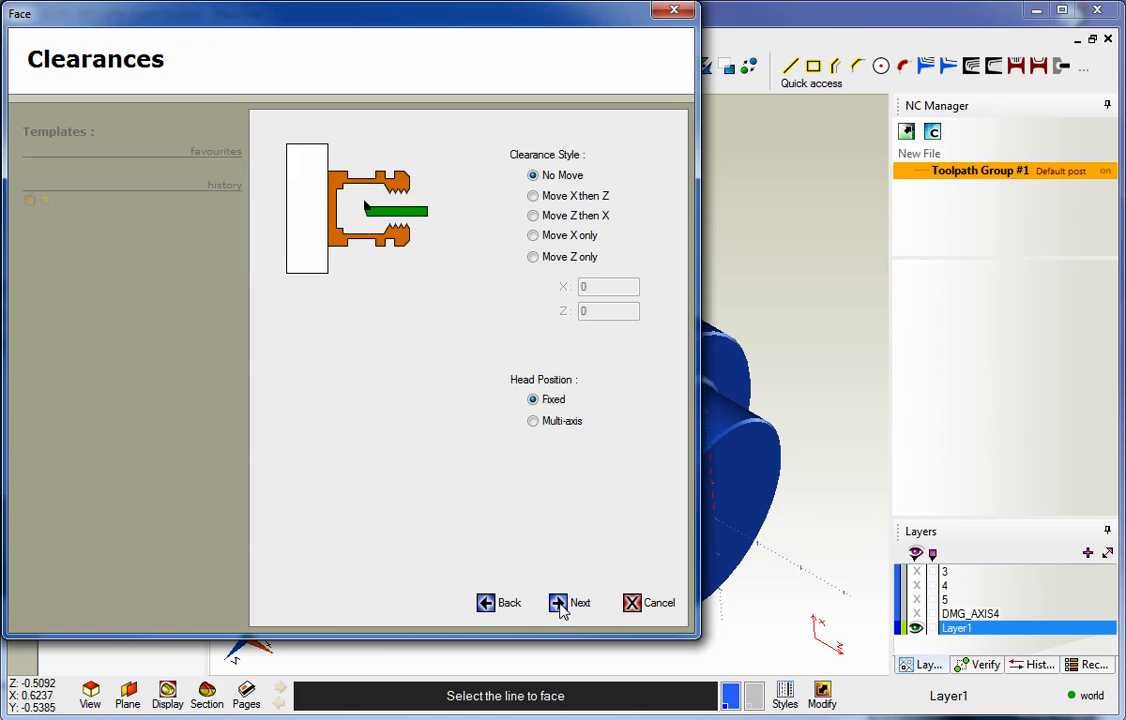
{"action": "left_click", "coordinate": [570, 602]}
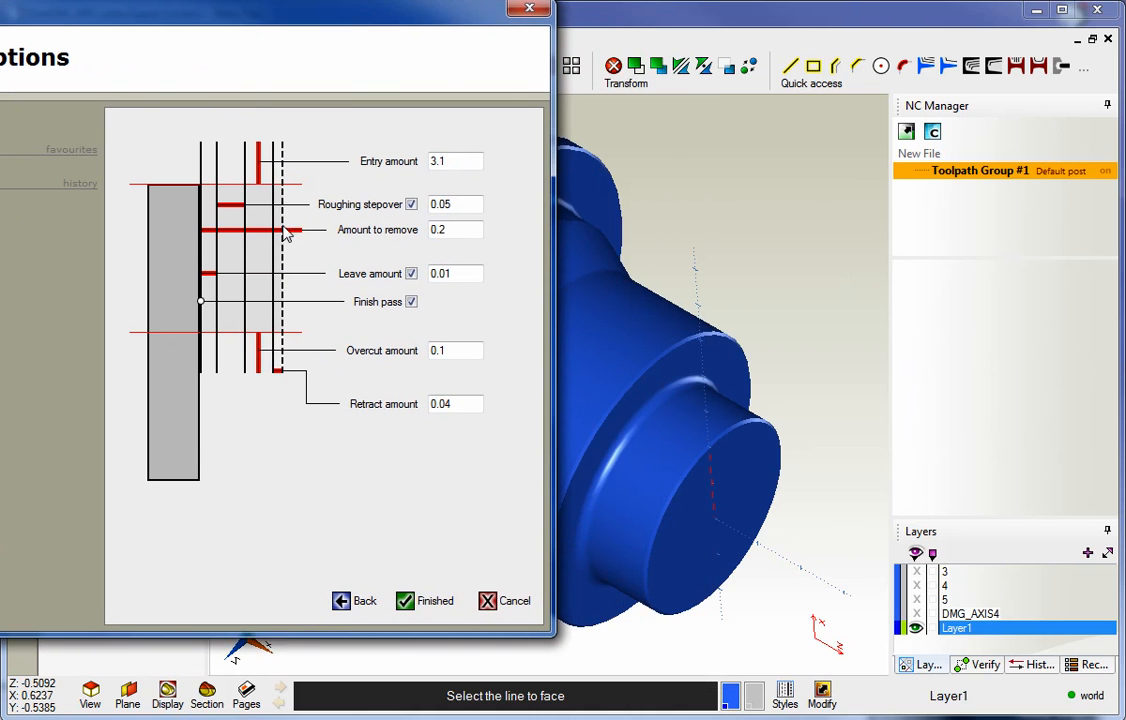
{"action": "mouse_move", "coordinate": [722, 434]}
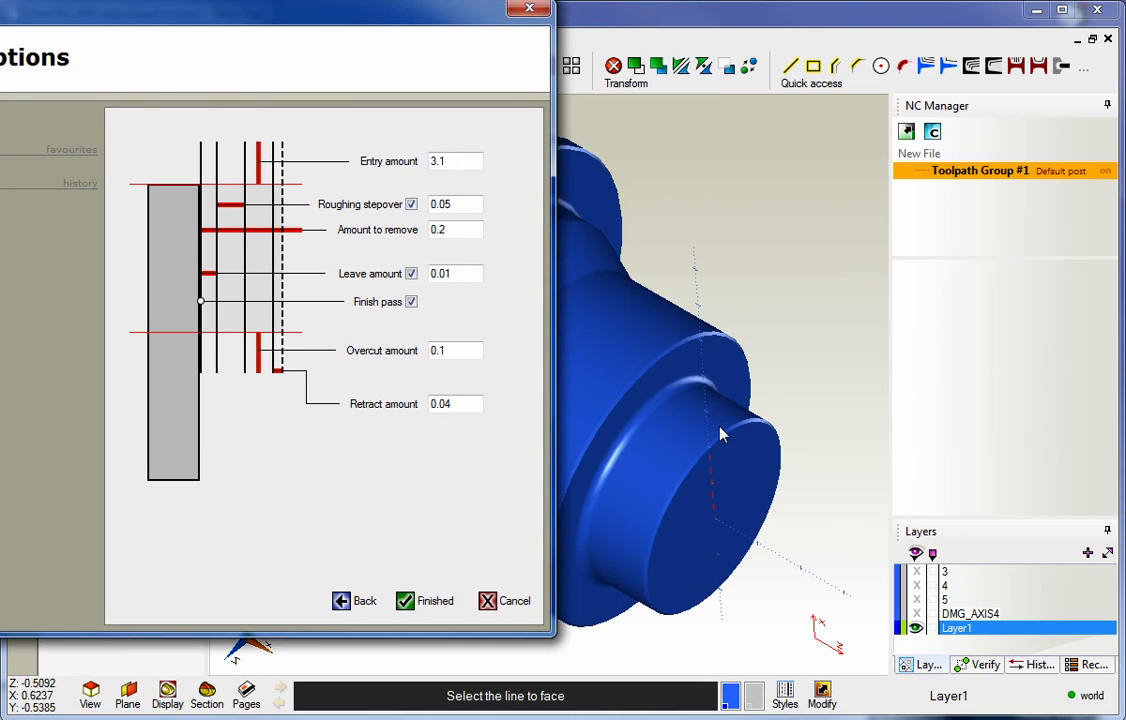
{"action": "mouse_move", "coordinate": [697, 267]}
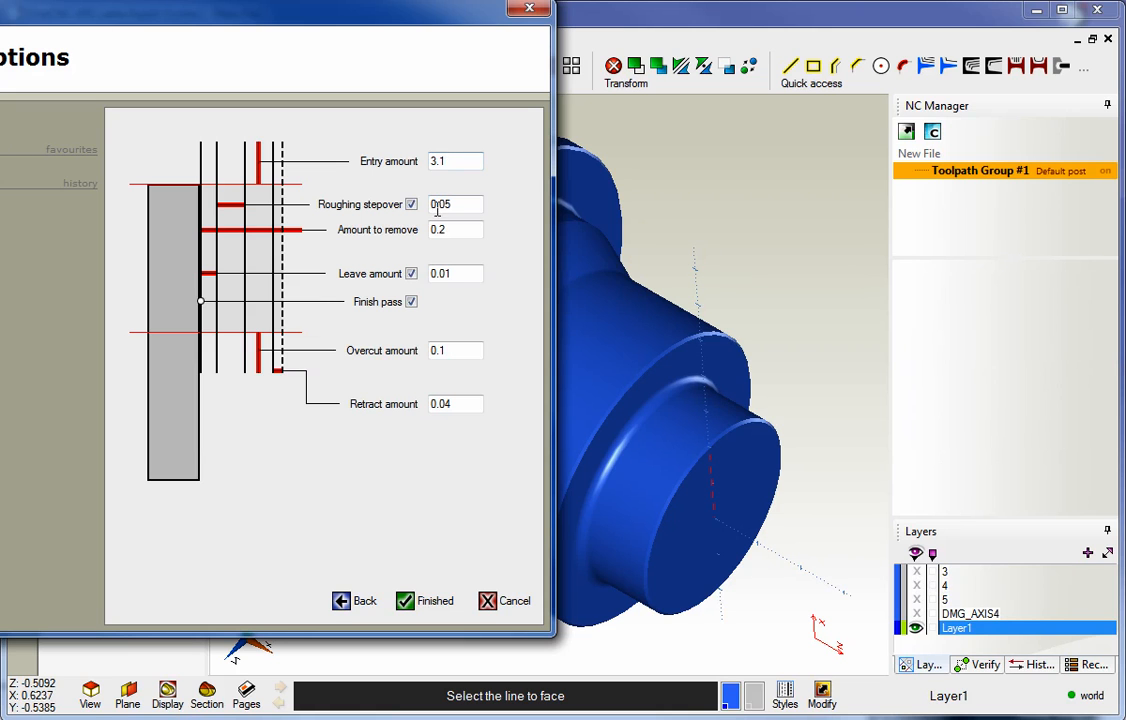
{"action": "left_click", "coordinate": [455, 204]}
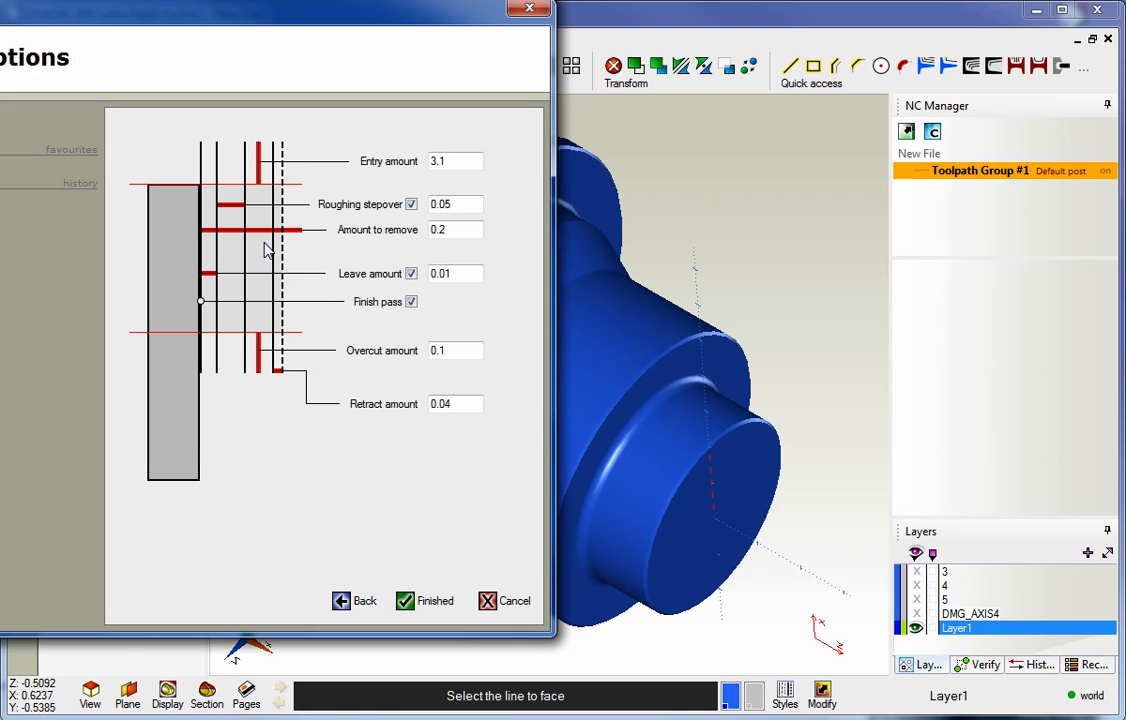
{"action": "left_click", "coordinate": [455, 204]}
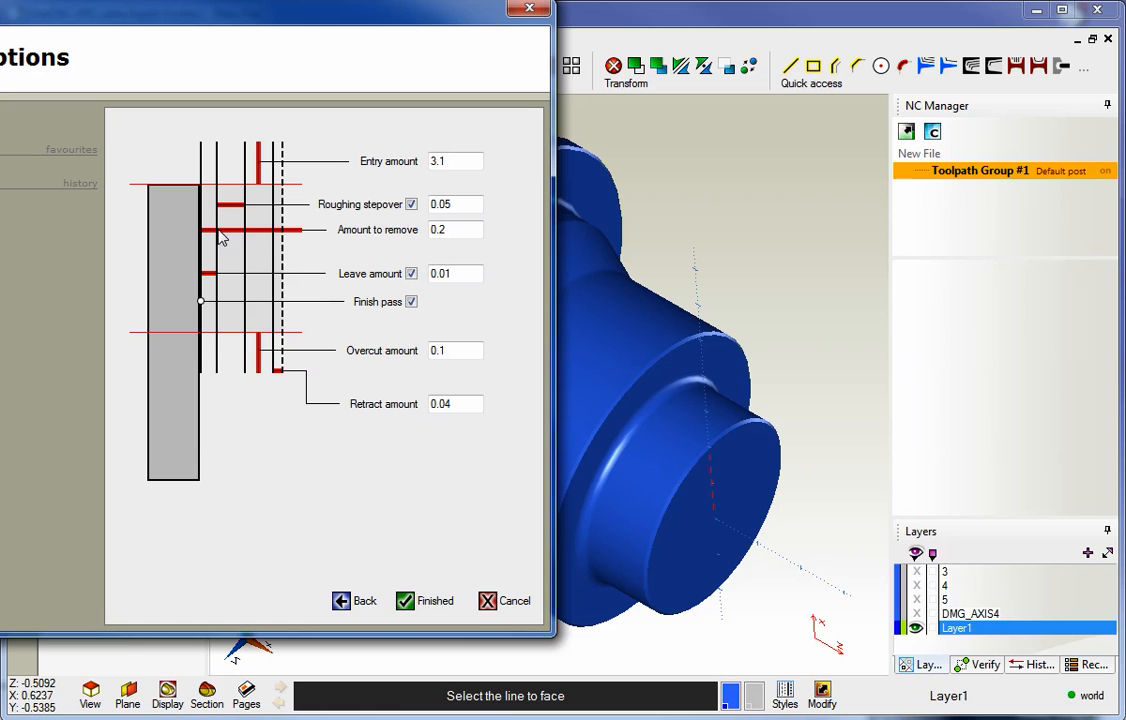
{"action": "mouse_move", "coordinate": [407, 291]}
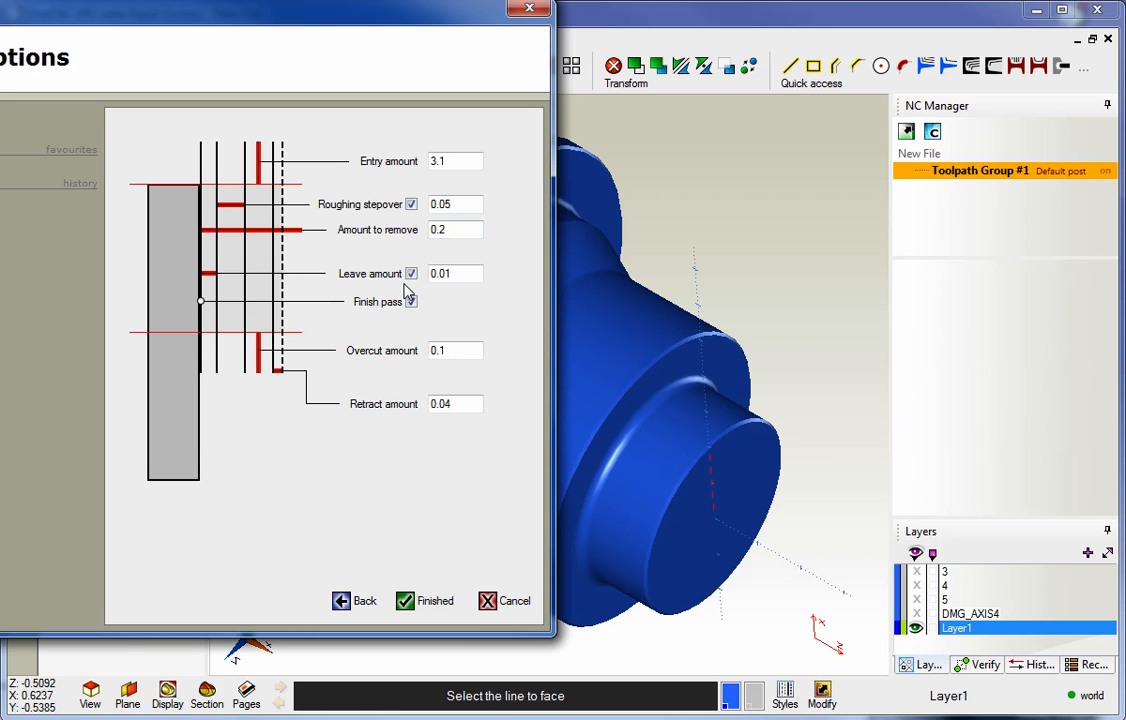
Keep Leave amount and Finish pass on, finish the Lathe Facing operation and preview it
{"action": "left_click", "coordinate": [411, 273]}
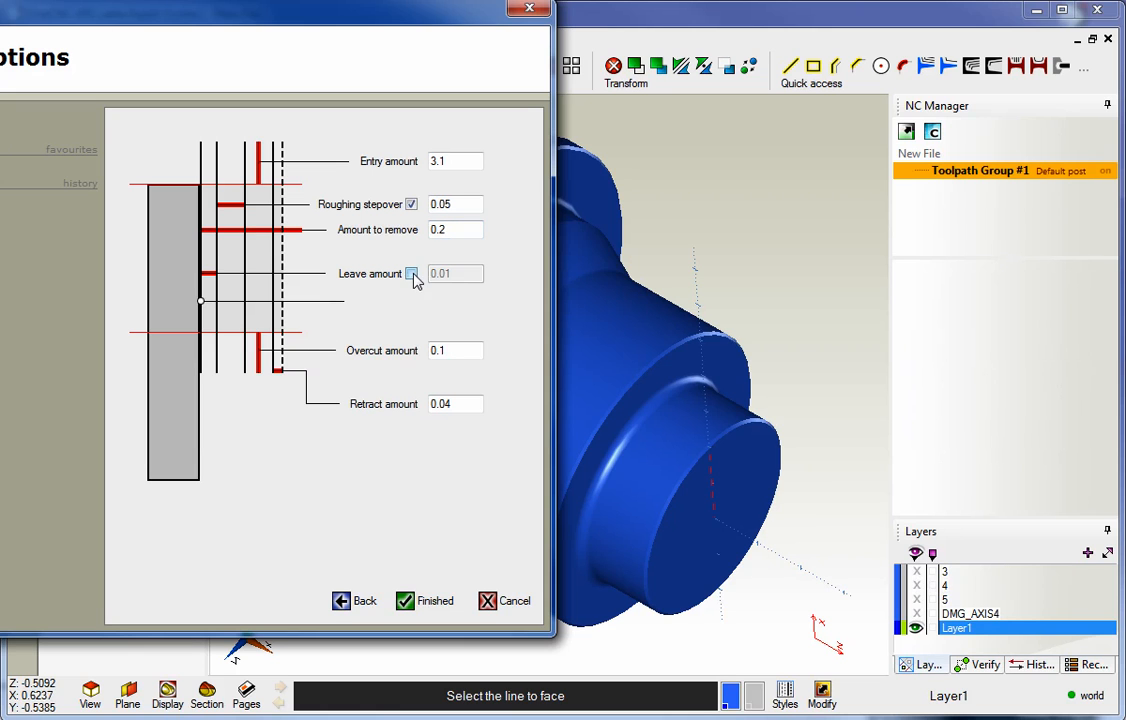
{"action": "left_click", "coordinate": [411, 273]}
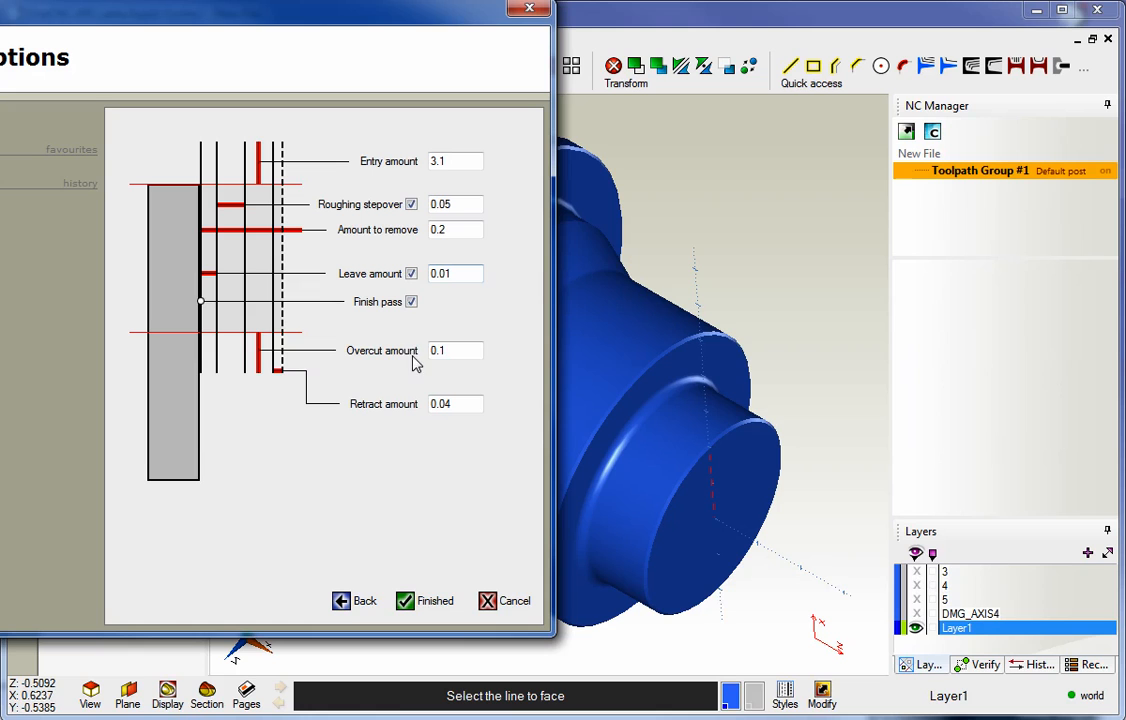
{"action": "left_click", "coordinate": [410, 302]}
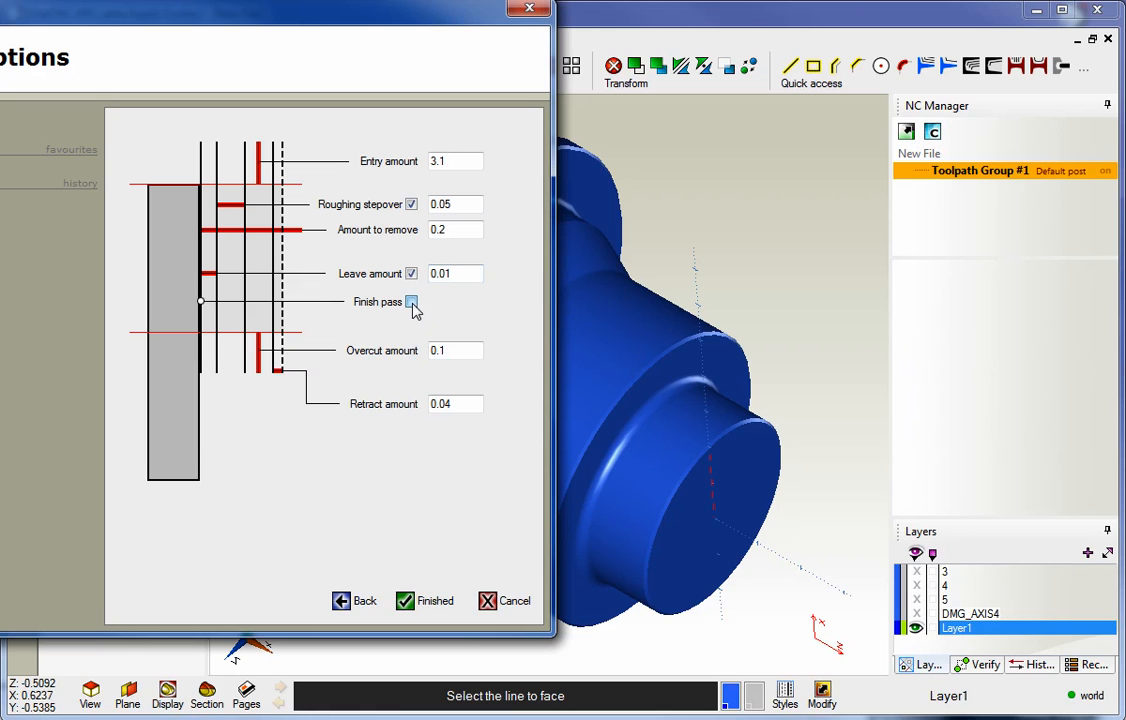
{"action": "left_click", "coordinate": [411, 301]}
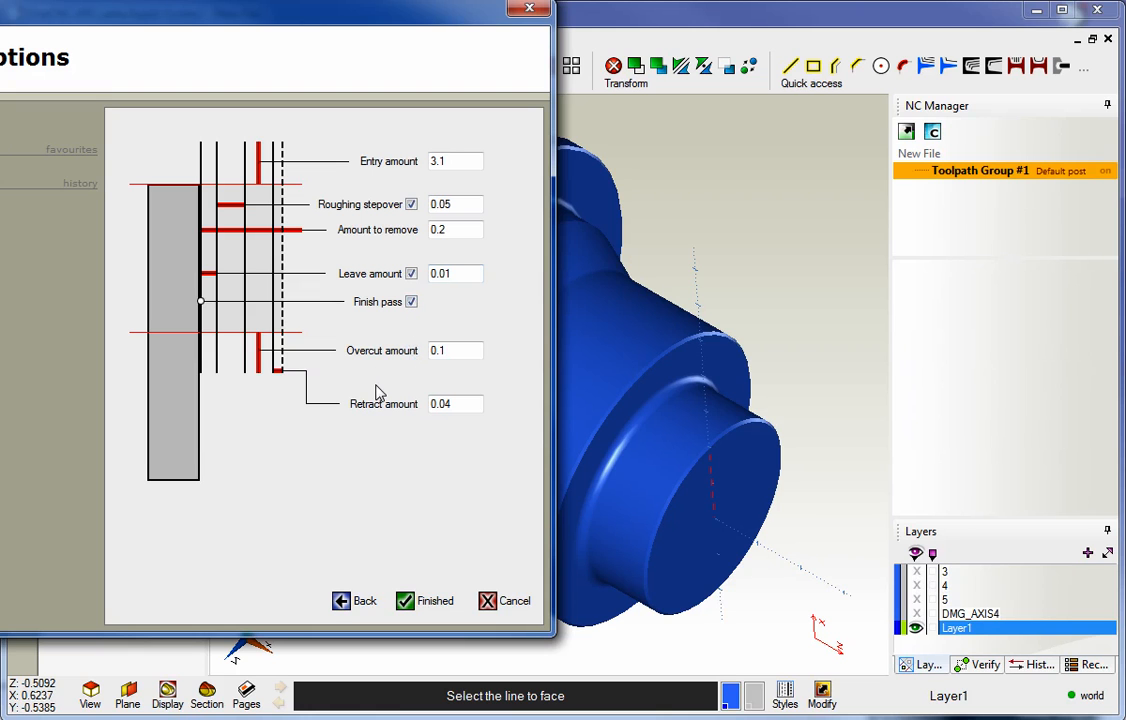
{"action": "mouse_move", "coordinate": [720, 542]}
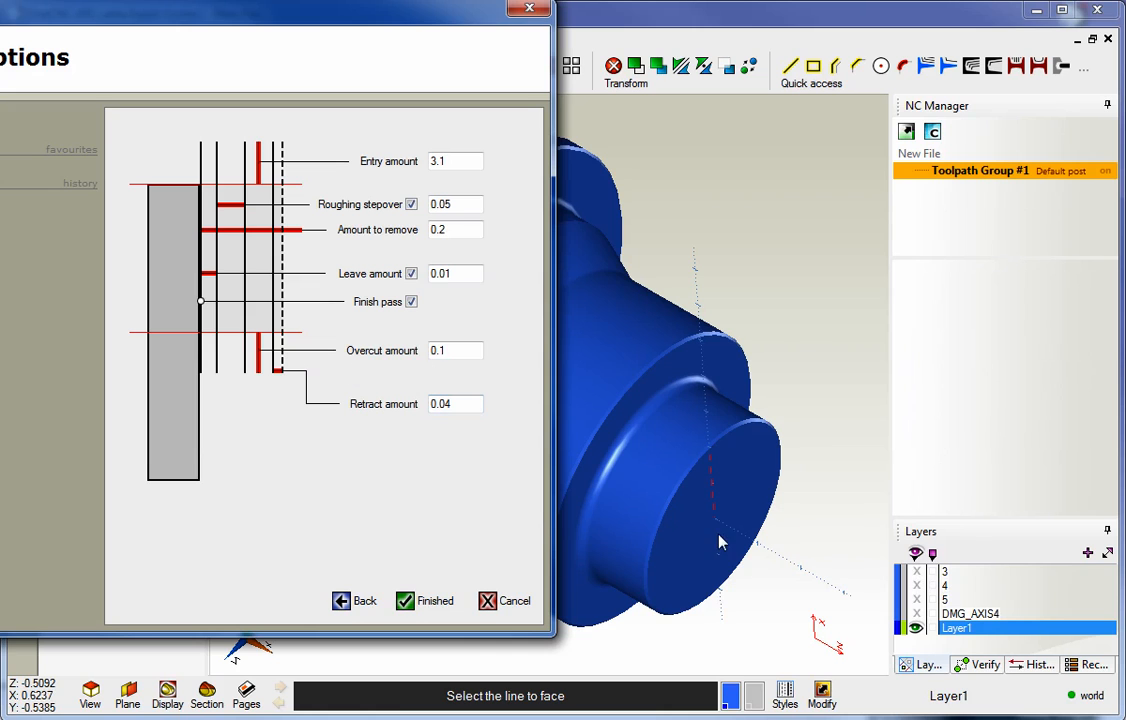
{"action": "mouse_move", "coordinate": [715, 522]}
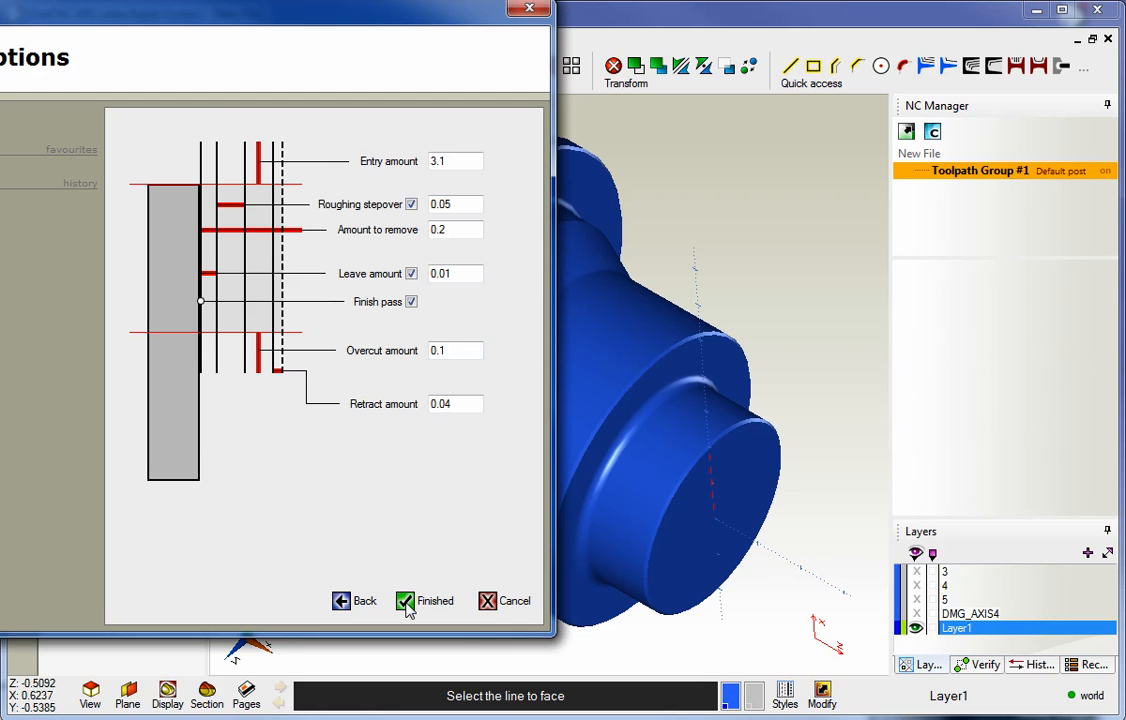
{"action": "left_click", "coordinate": [425, 601]}
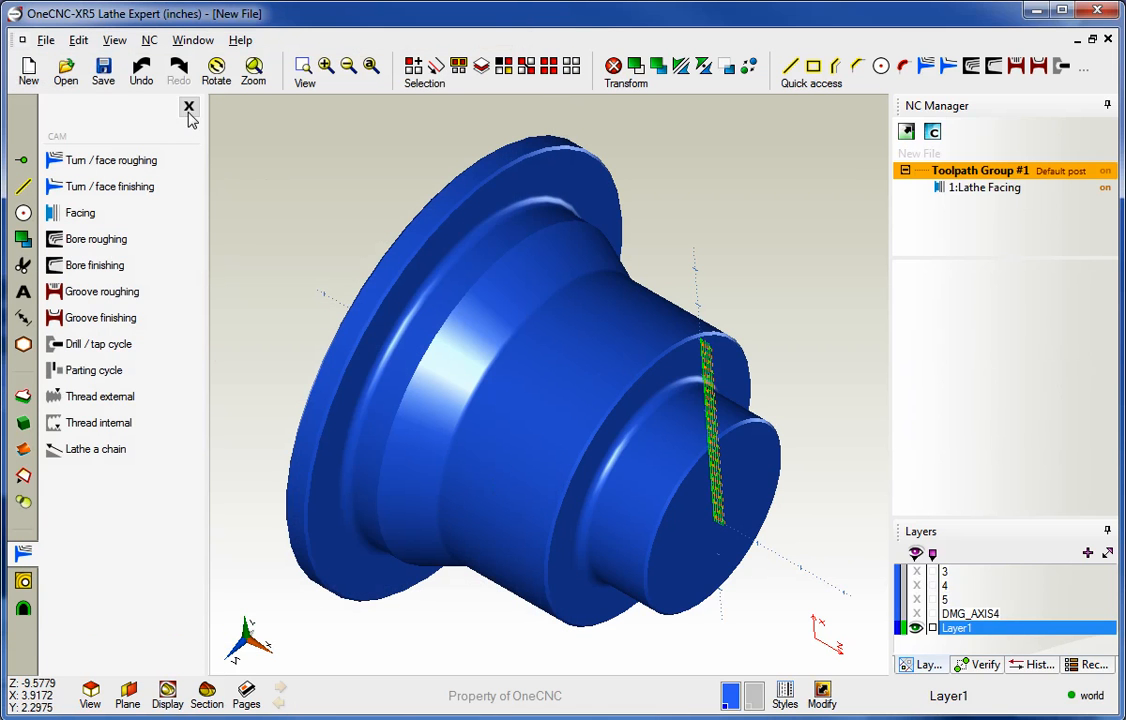
{"action": "right_click", "coordinate": [980, 170]}
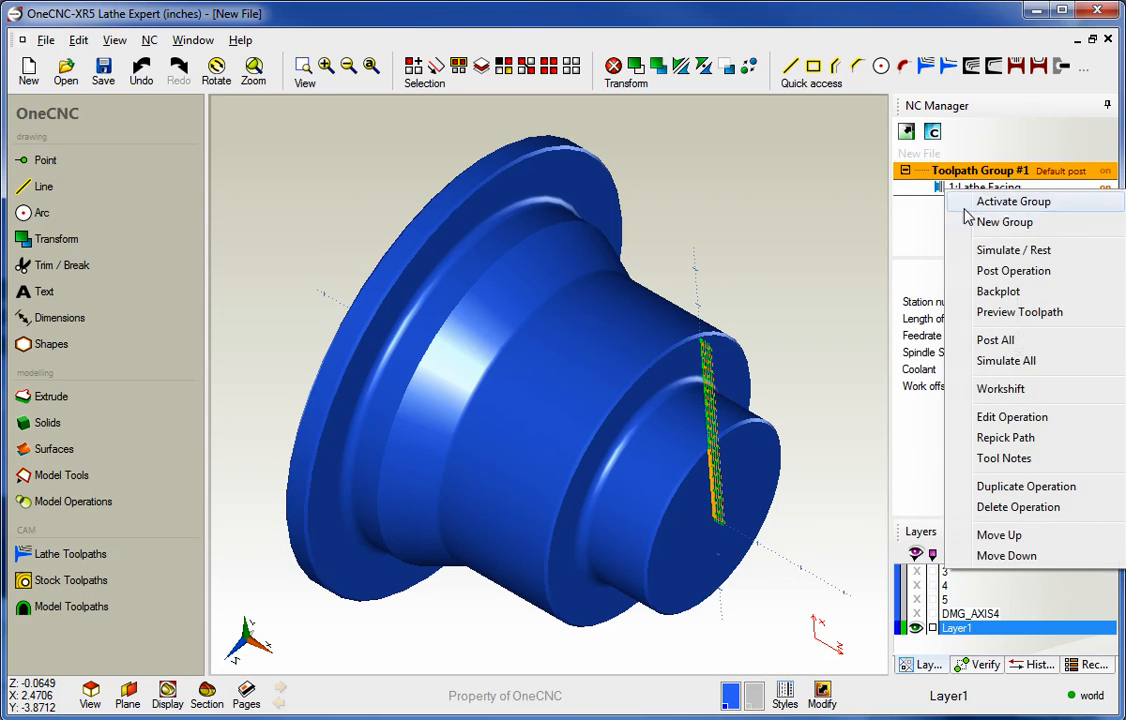
{"action": "left_click", "coordinate": [1019, 312]}
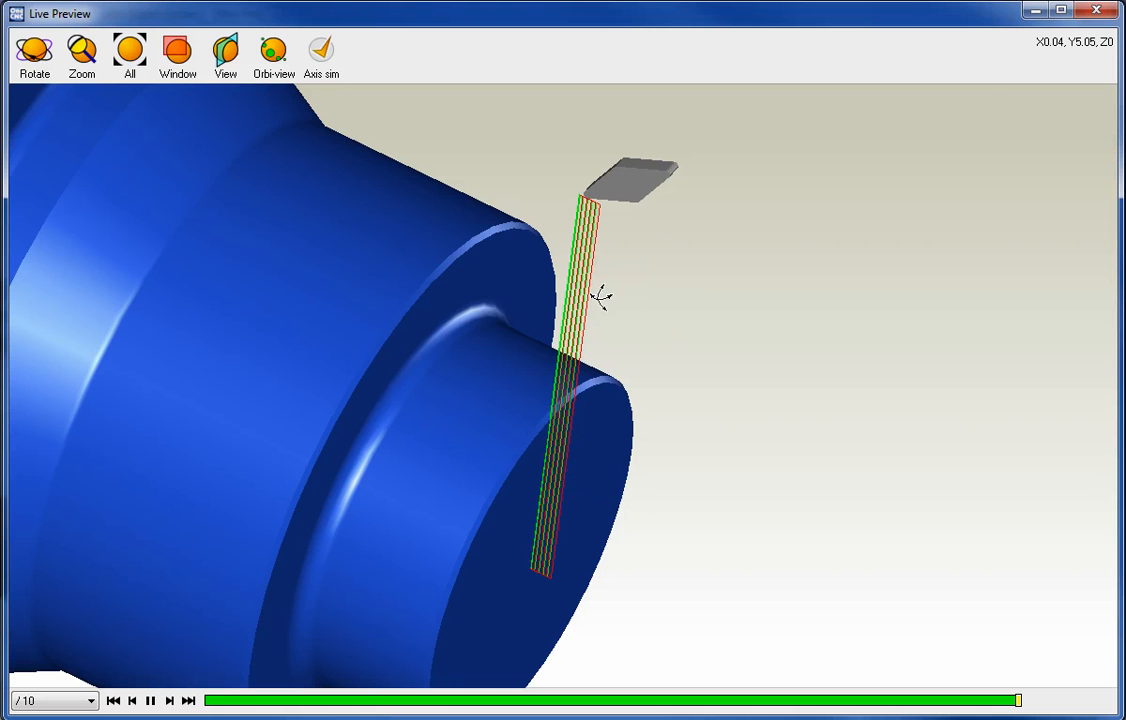
Close the Live Preview window after the facing toolpath finishes playing
{"action": "left_click", "coordinate": [1097, 13]}
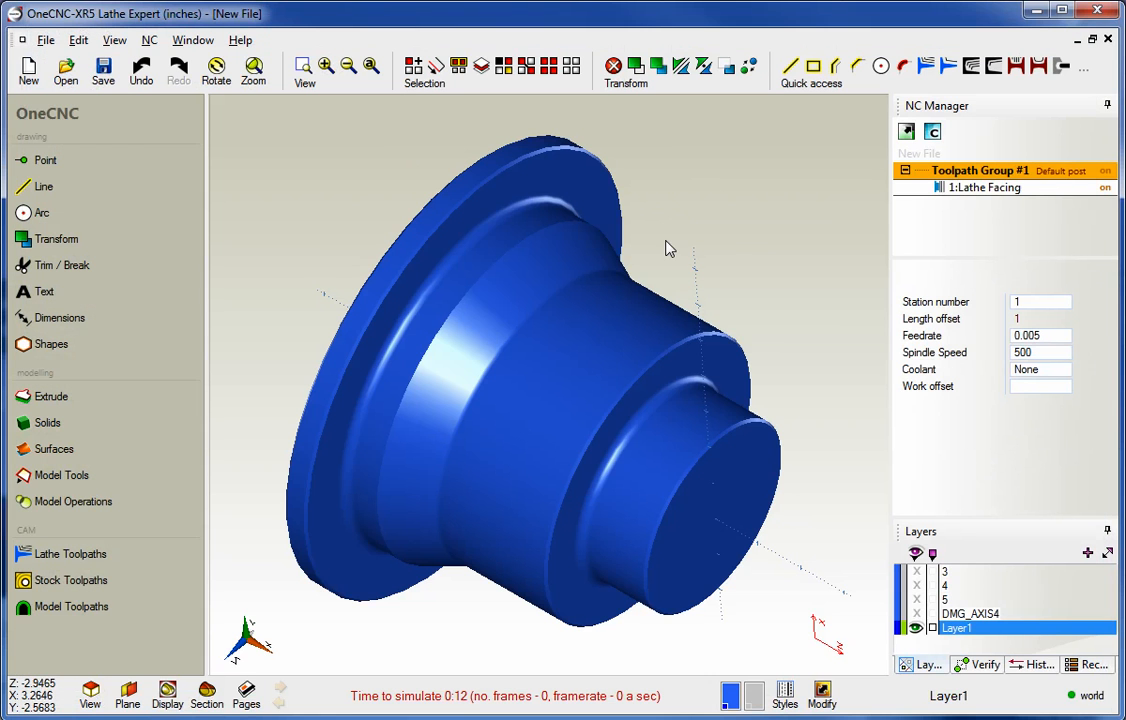